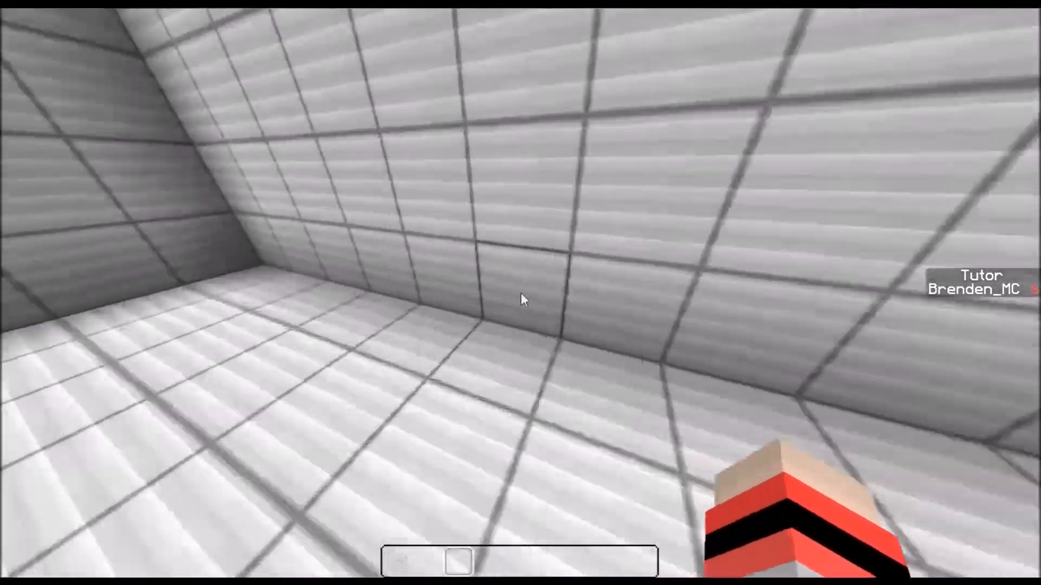
Give all players a command block with /give @a command_block
type("/give com")
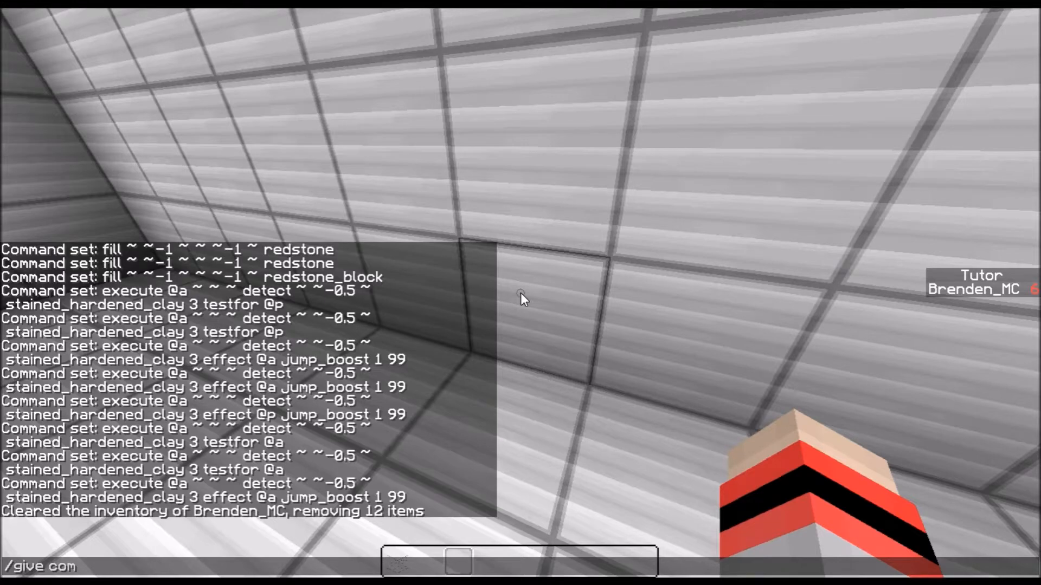
type("@a")
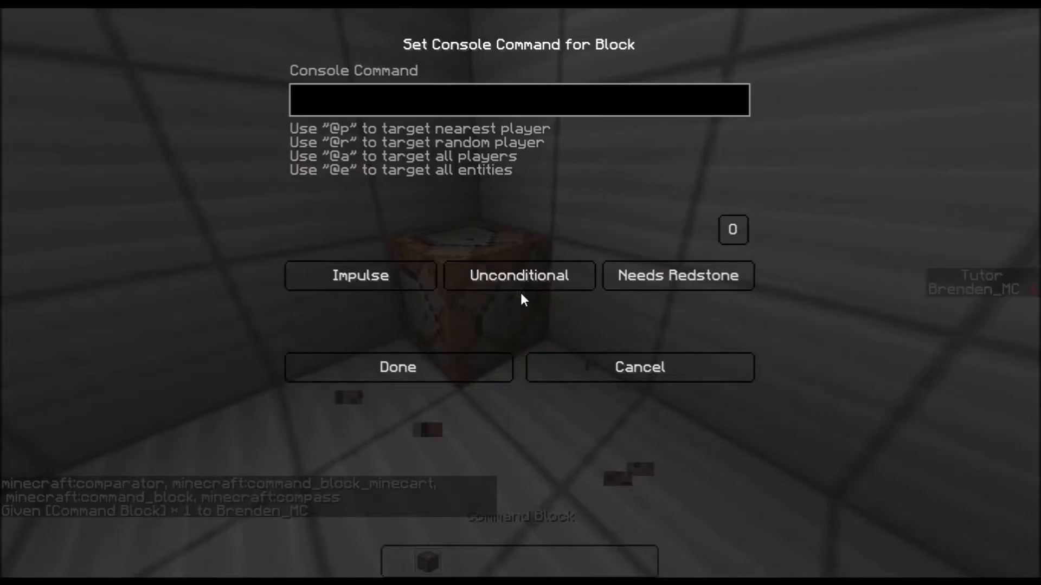
Enter 'execute @a ~ ~ ~ detect ~ ~-0.5 ~ gold_block 0' as the command's opening
type("e")
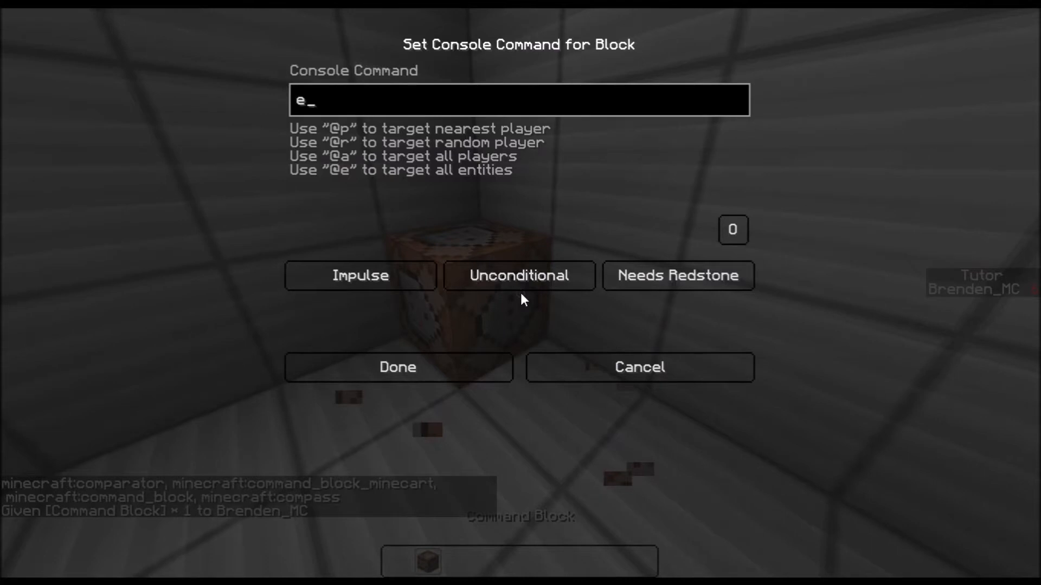
type("xecute")
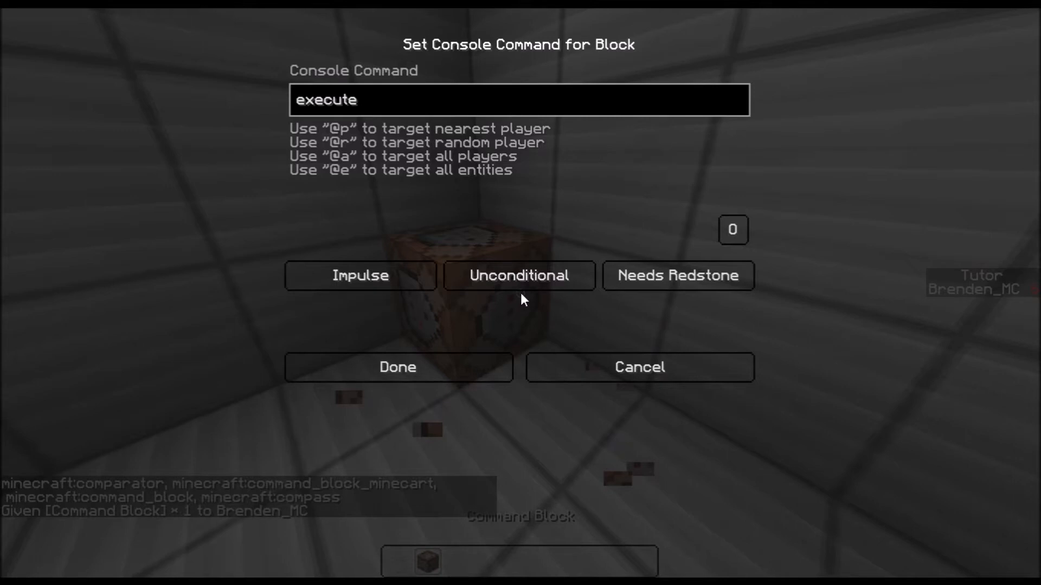
type("@a")
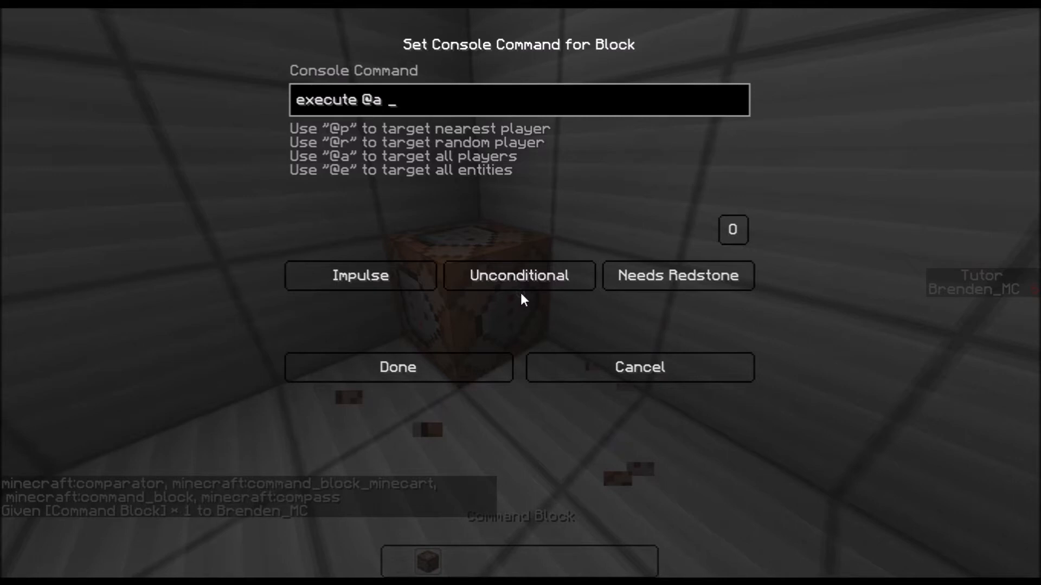
key("BackSpace")
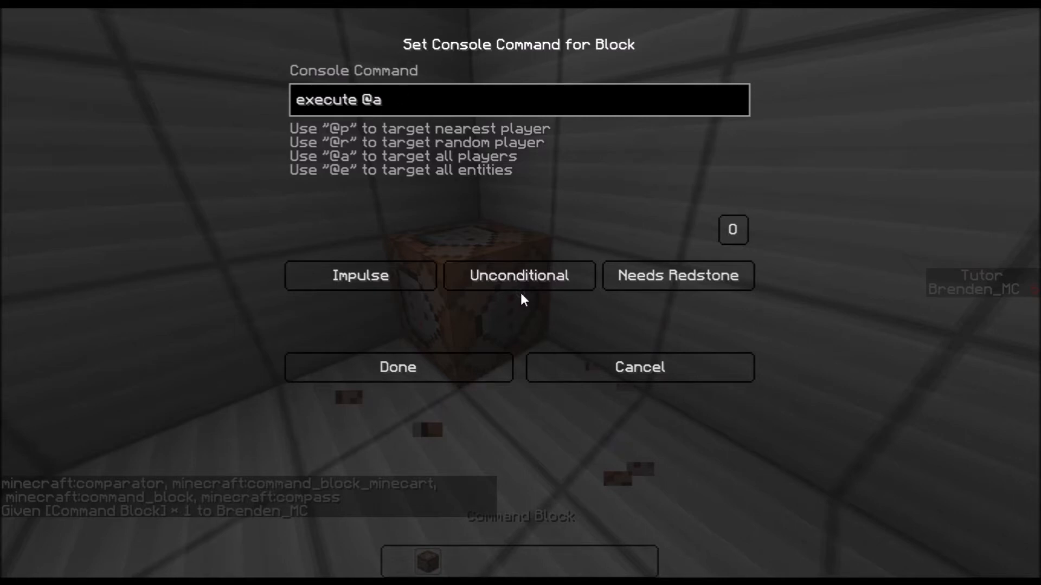
type("~ ~ ~ detect")
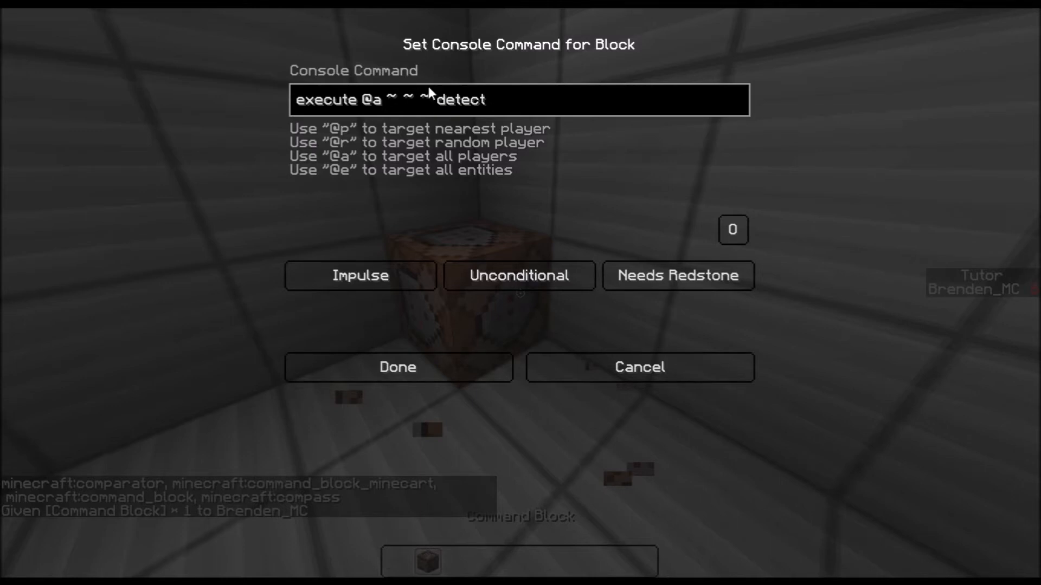
type("\" \"")
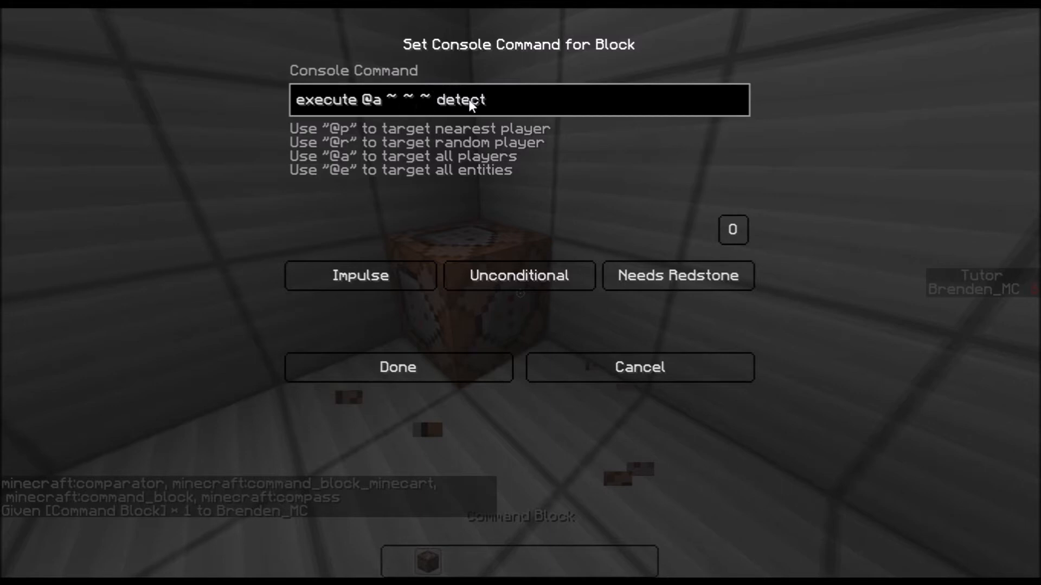
mouse_move(491, 105)
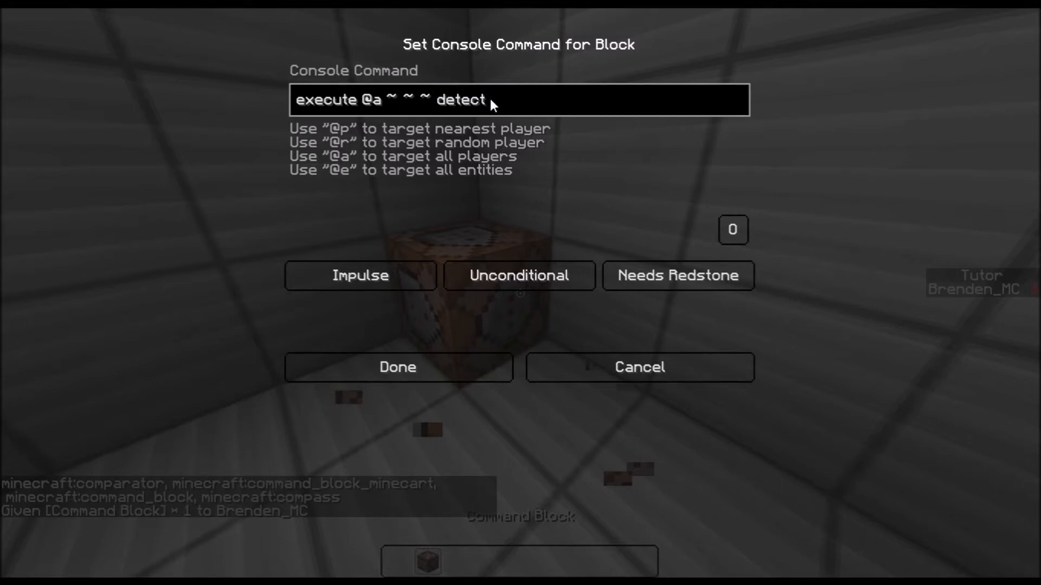
type("~ ~")
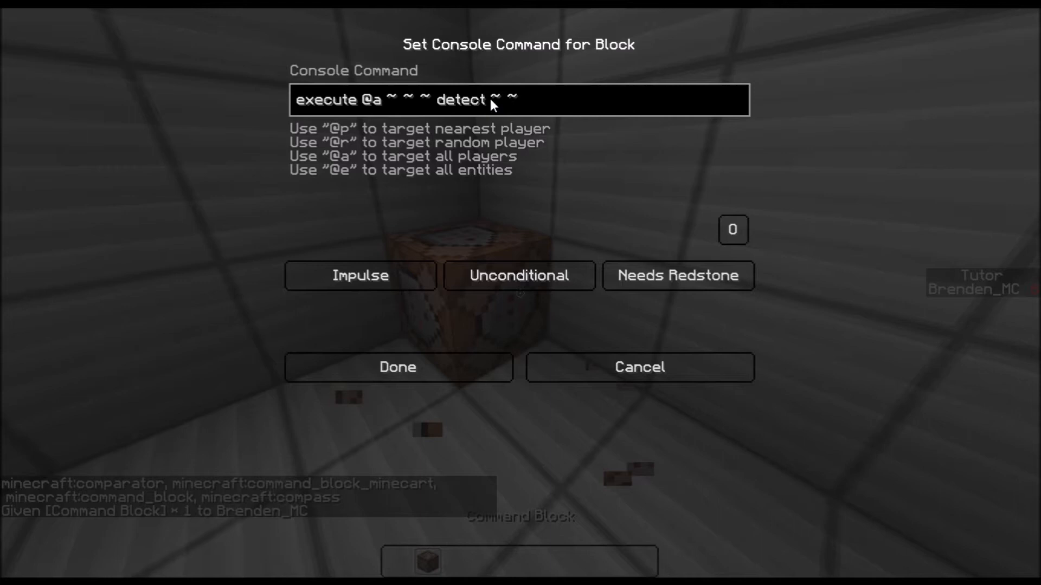
type("-0.5")
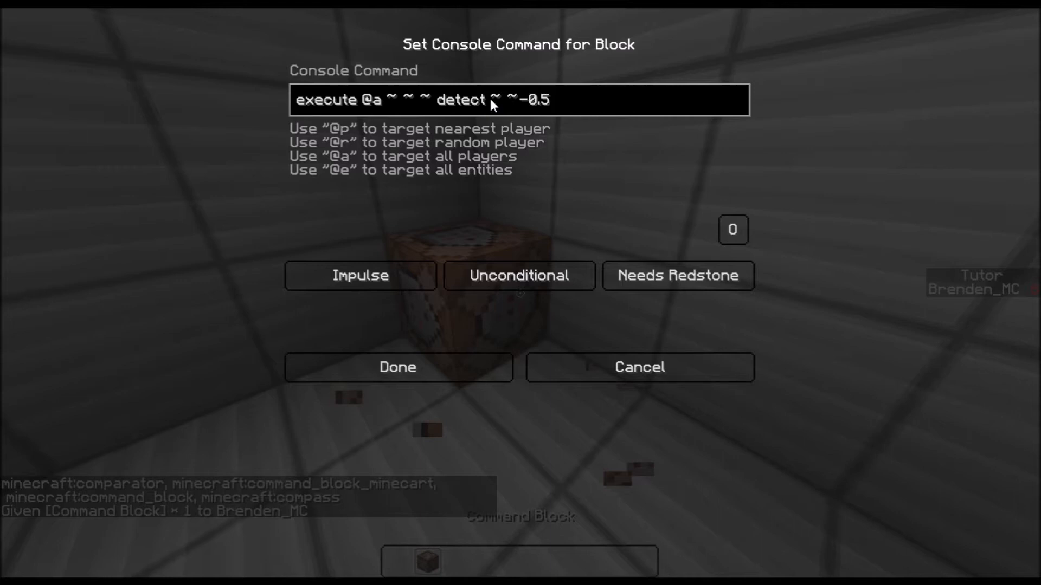
type("~")
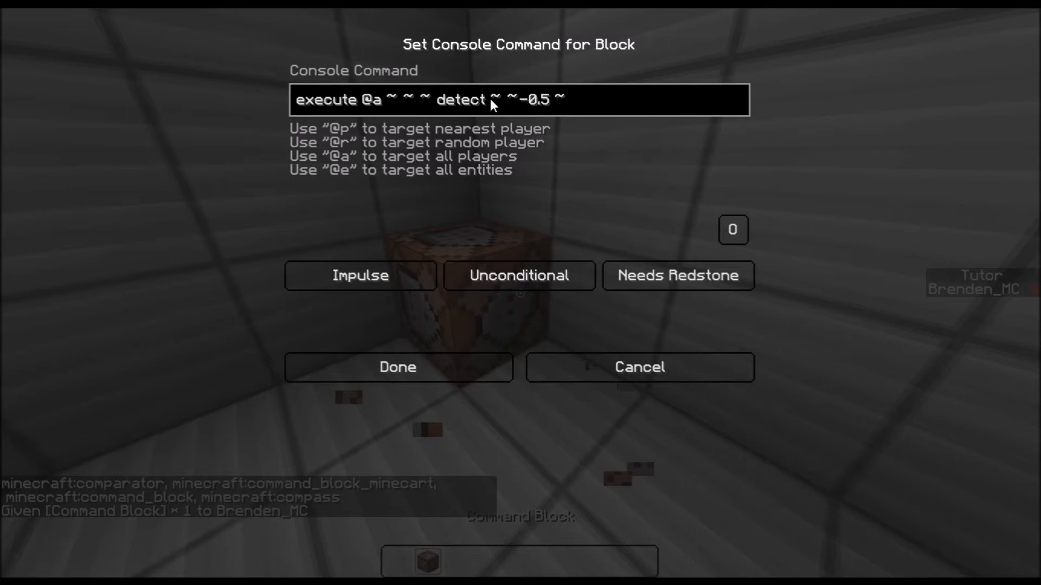
type("gold_block 0")
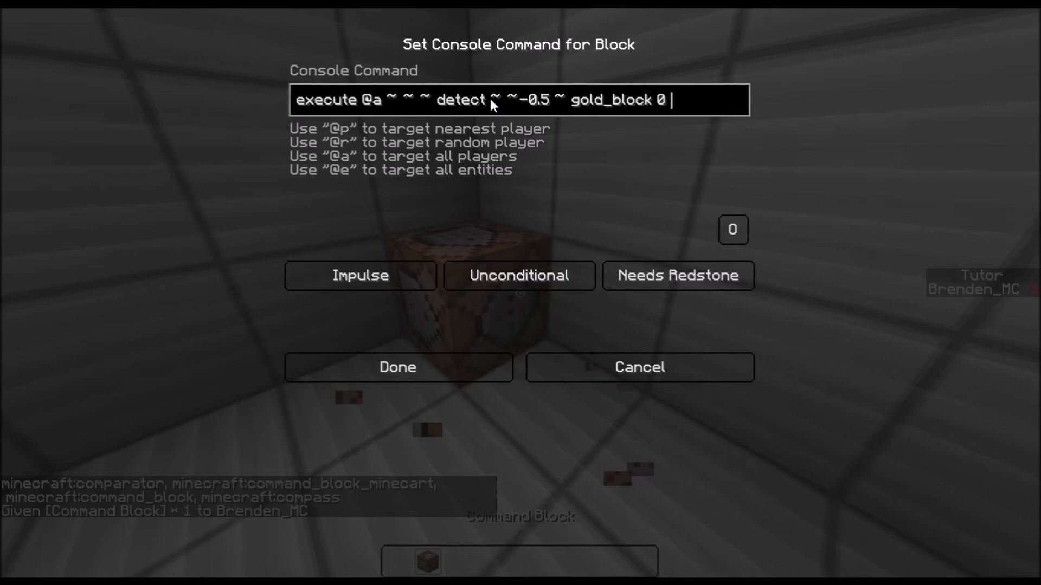
Append 'effect @p speed 1 32 true', correcting the mistyped duration to 32
type("e")
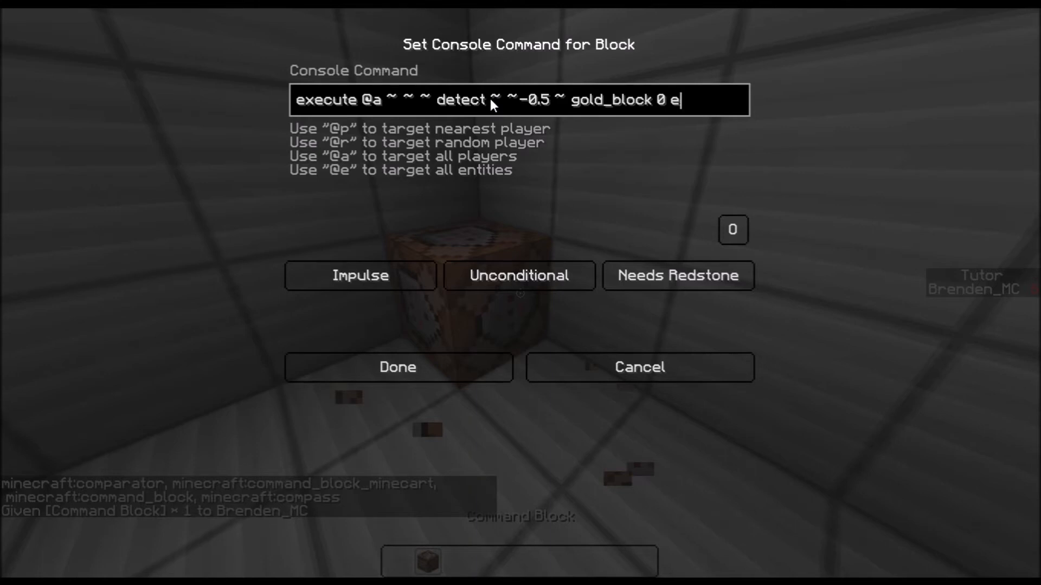
type("ffect")
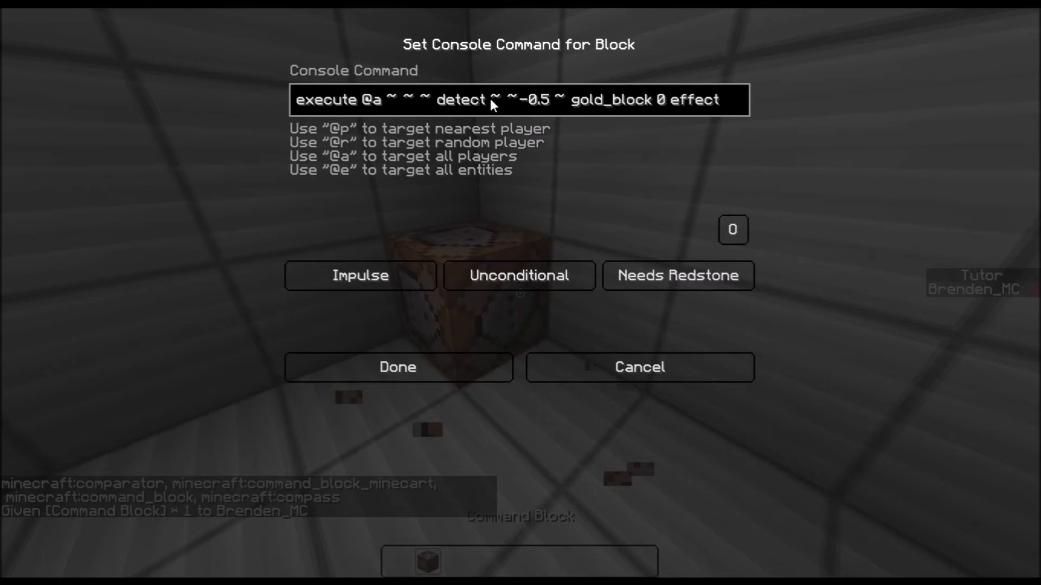
type("@p")
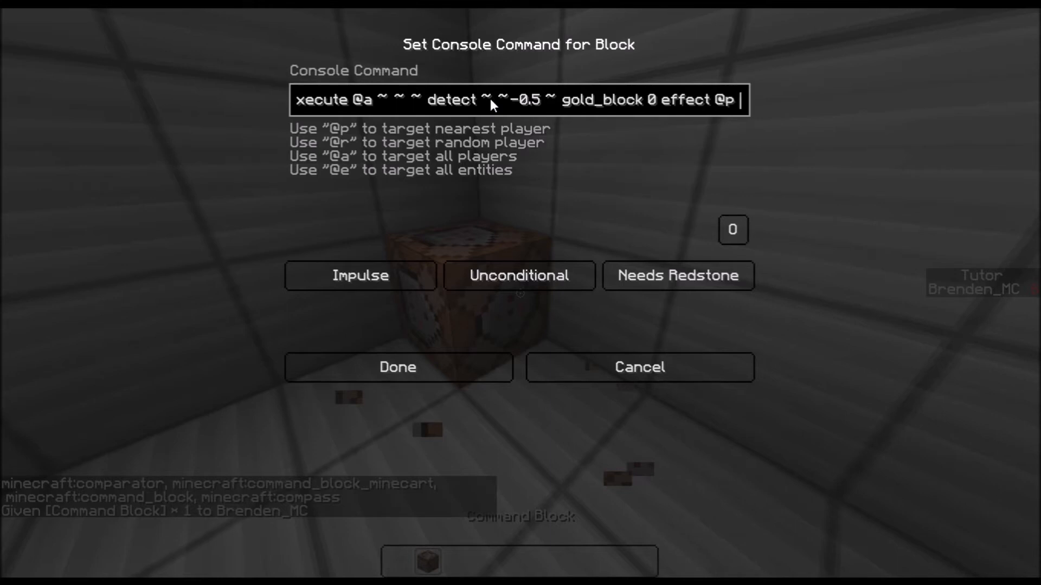
type("jum")
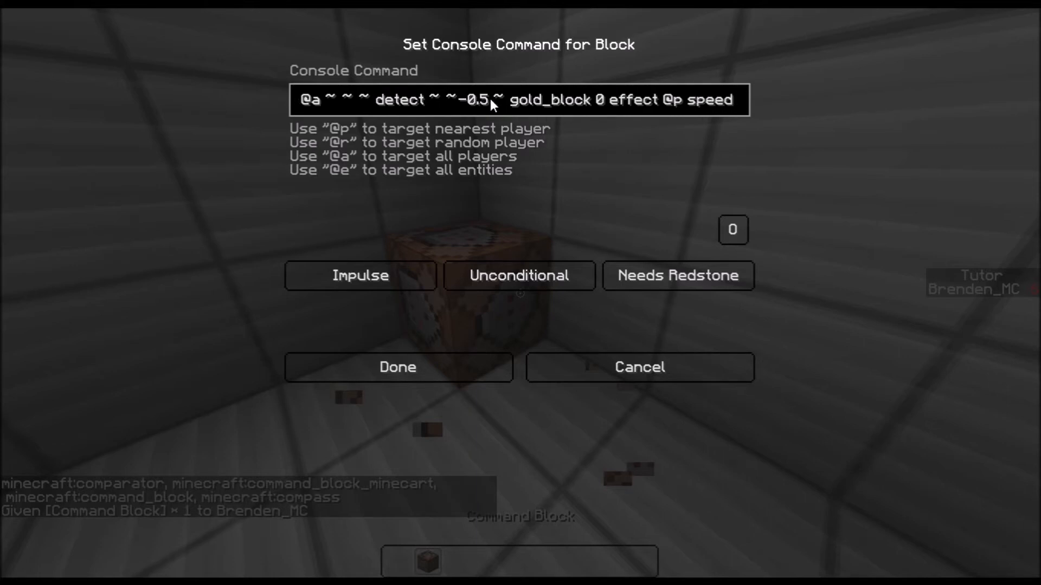
type("1")
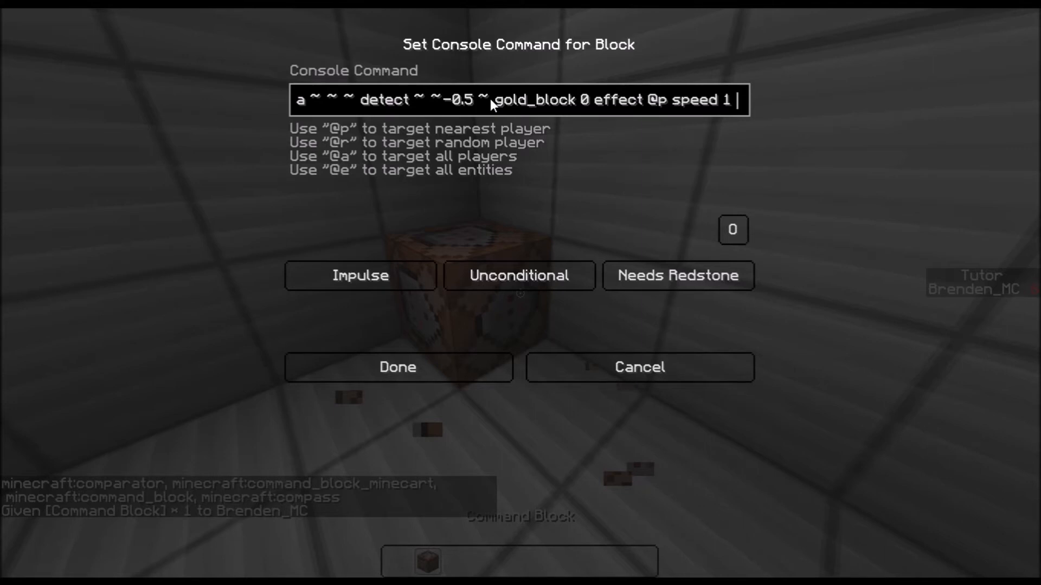
type("9")
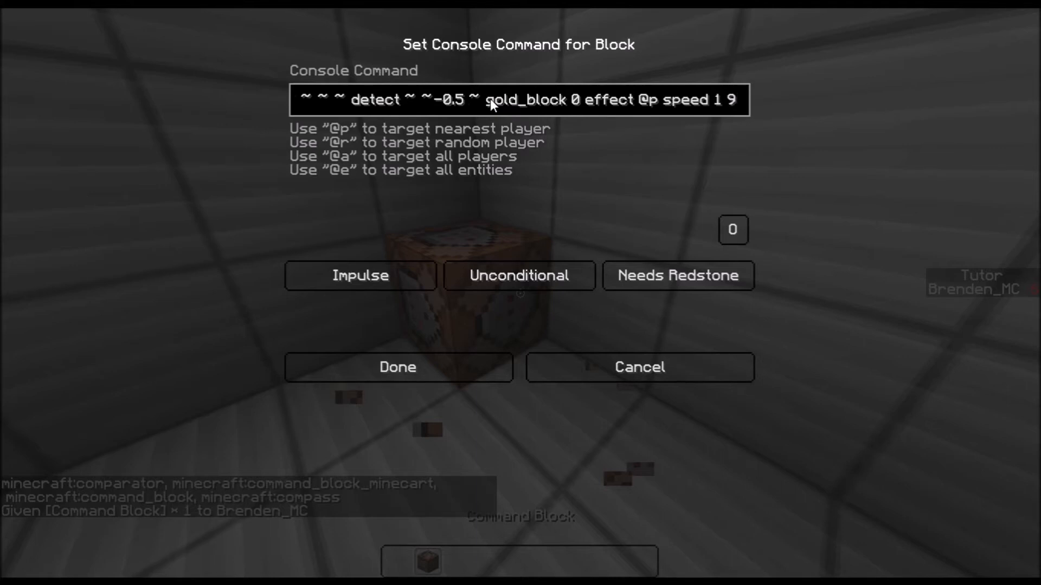
type("25")
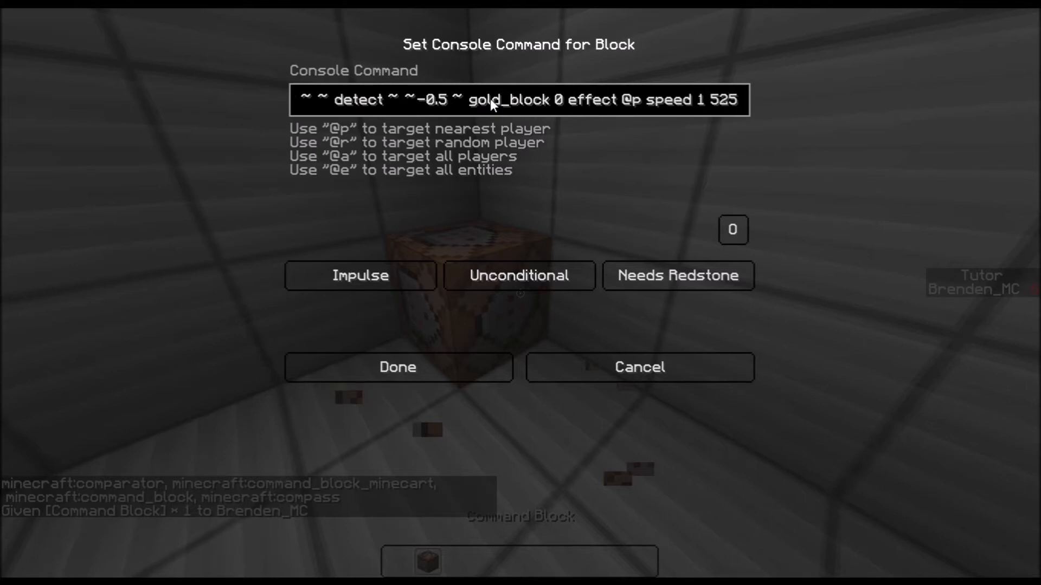
key("BackSpace")
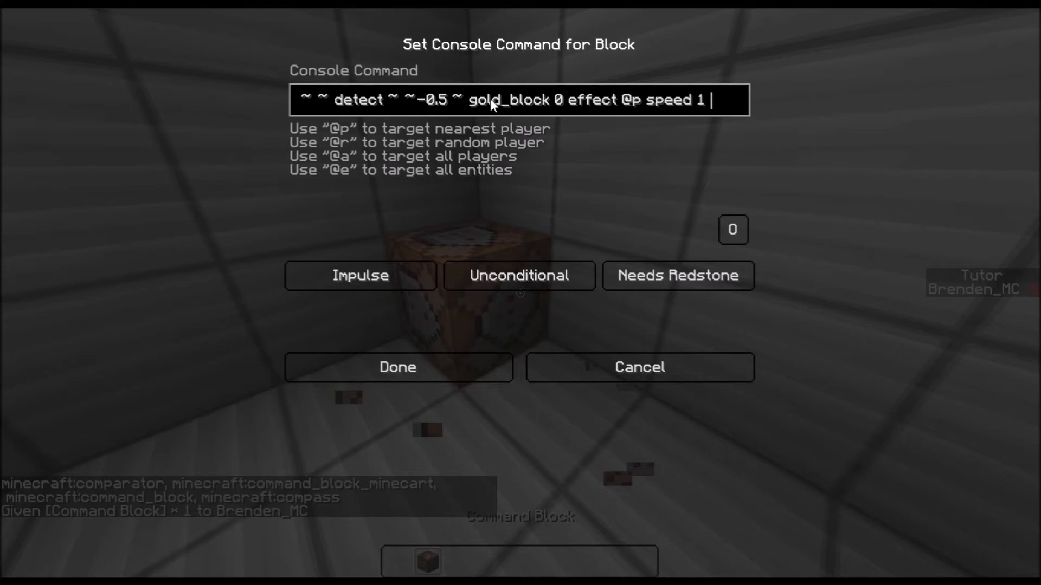
type("32 true")
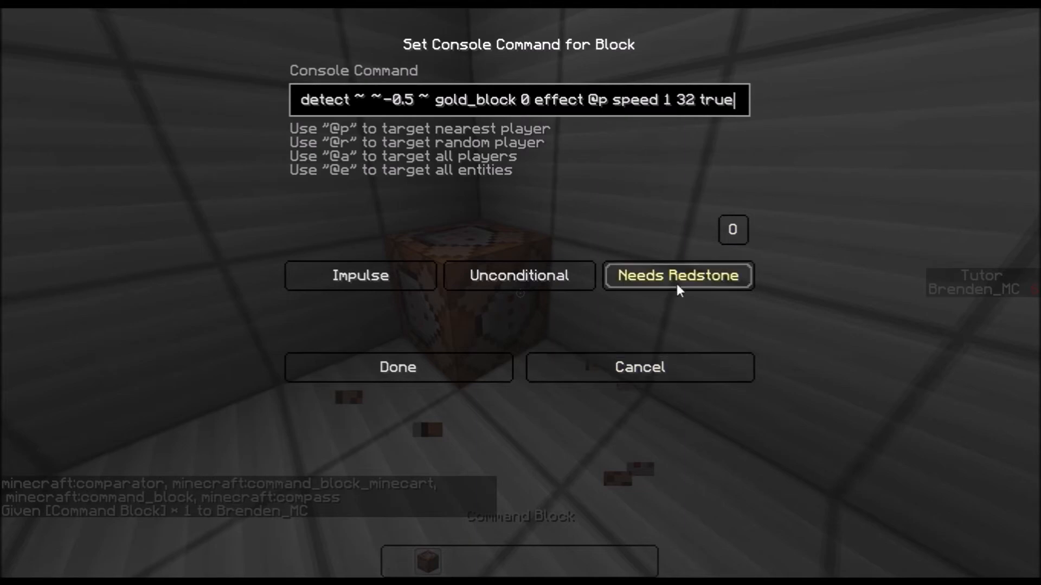
Make the command block run without redstone and close its editor
left_click(397, 367)
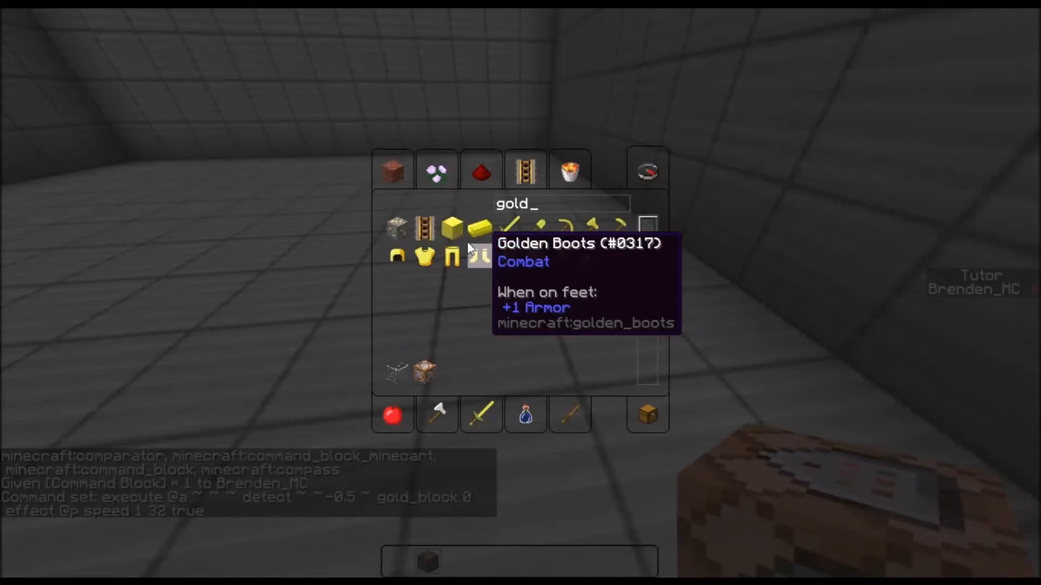
key("Escape")
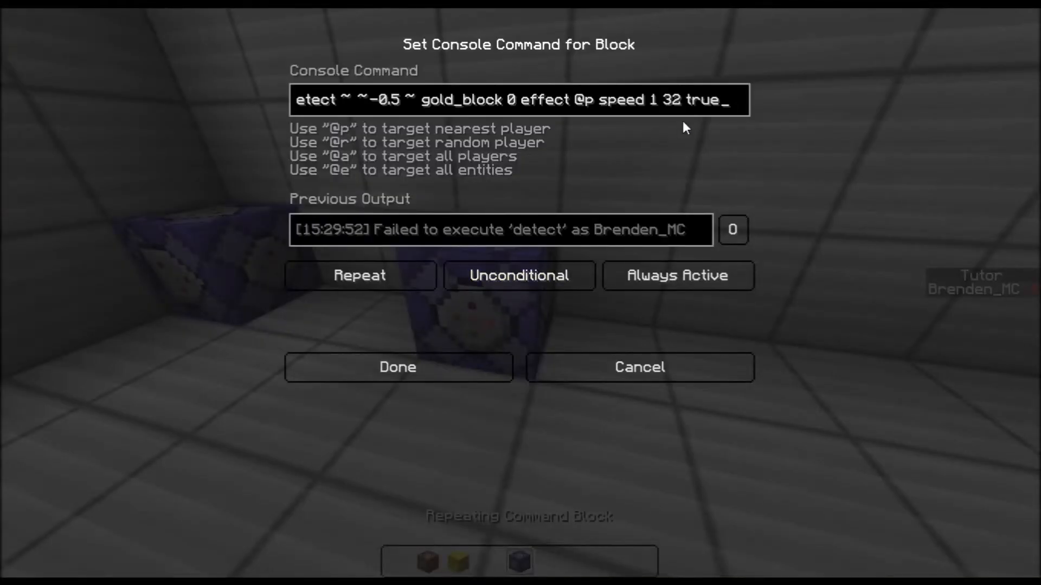
Change the copied command to 'effect @p clear' on iron blocks and save both blocks
key("backspace")
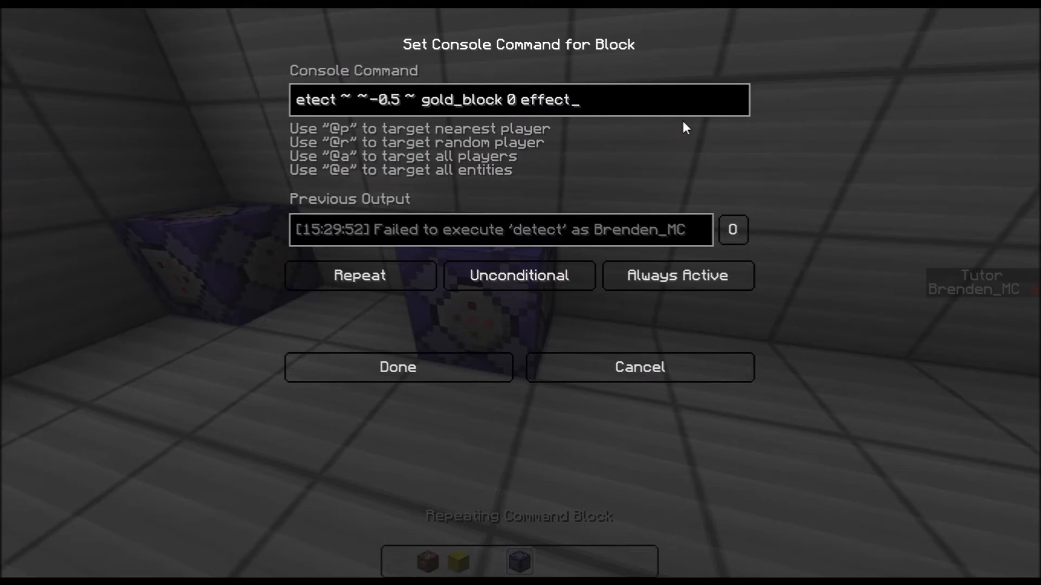
type("@p")
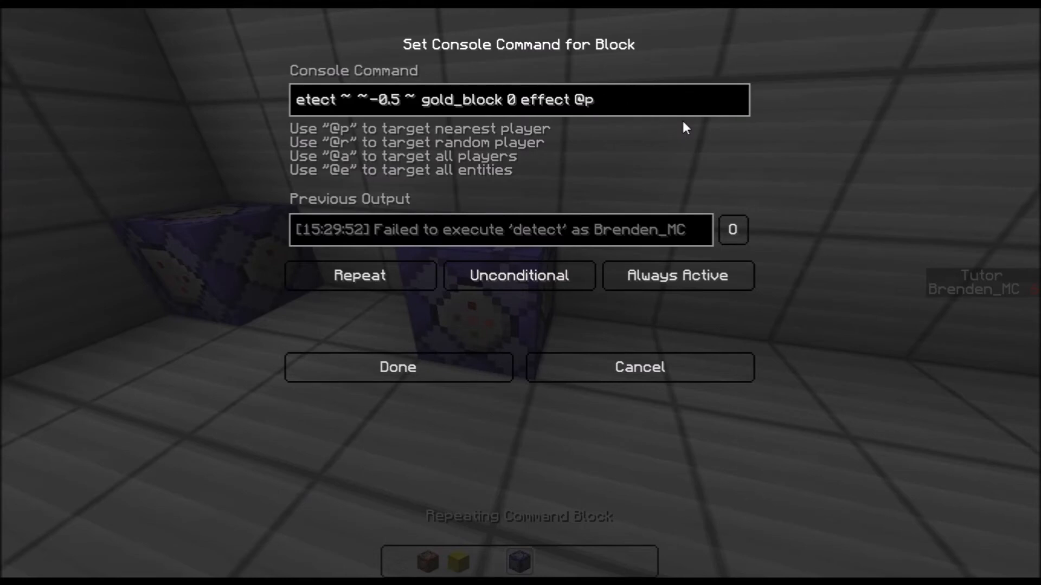
type("clear")
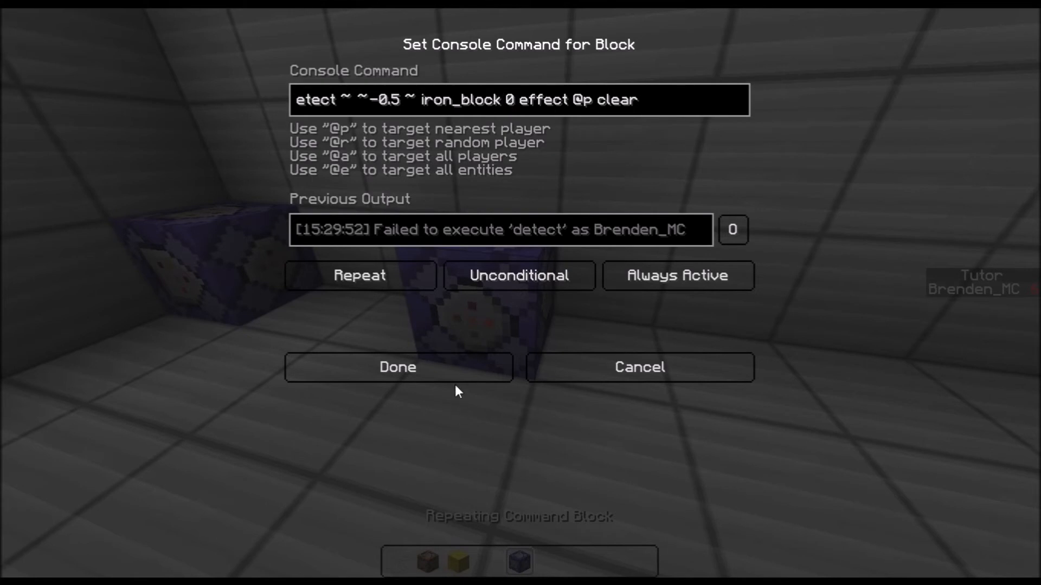
left_click(397, 367)
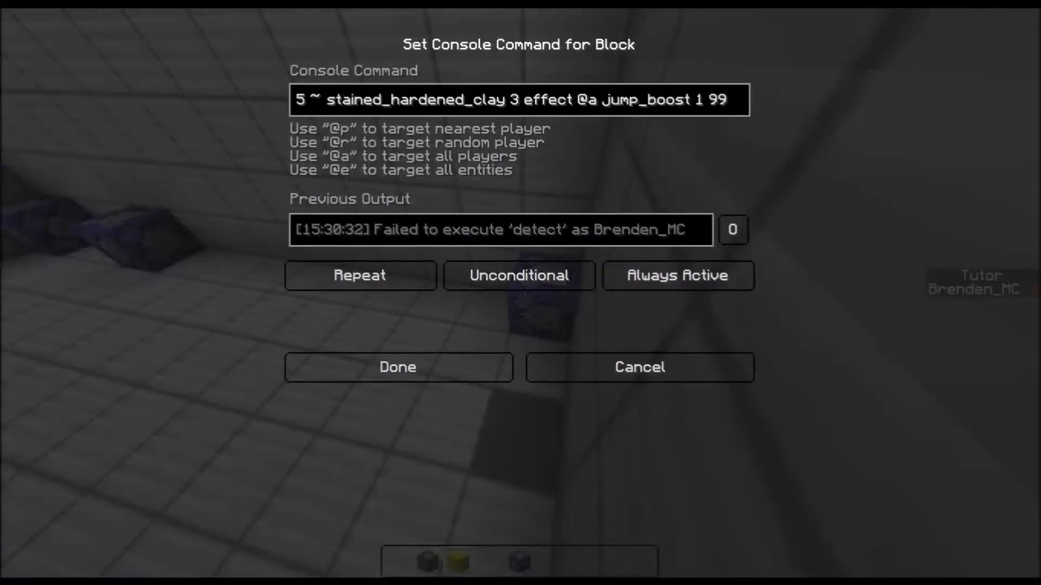
left_click(397, 367)
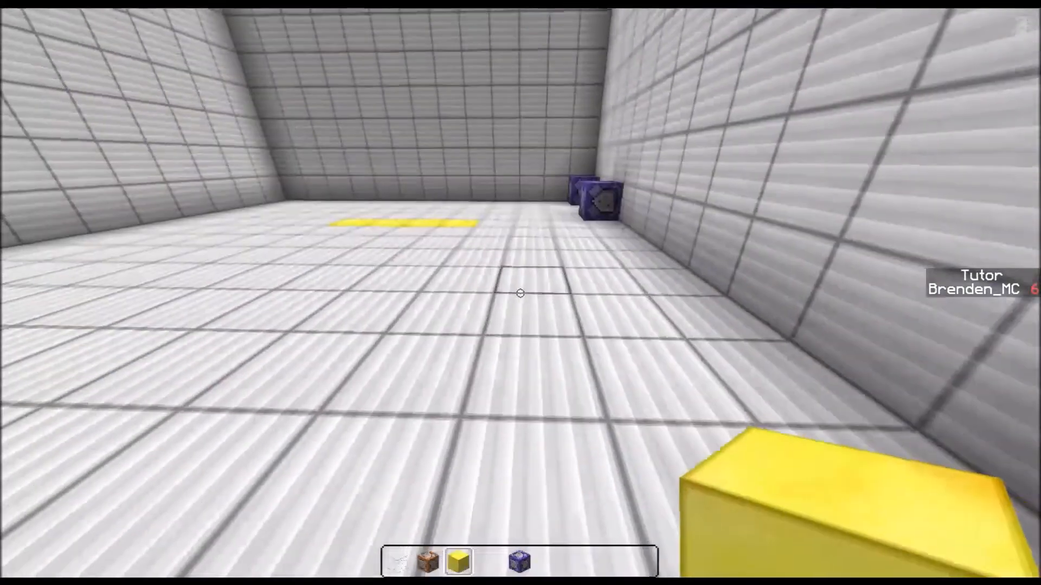